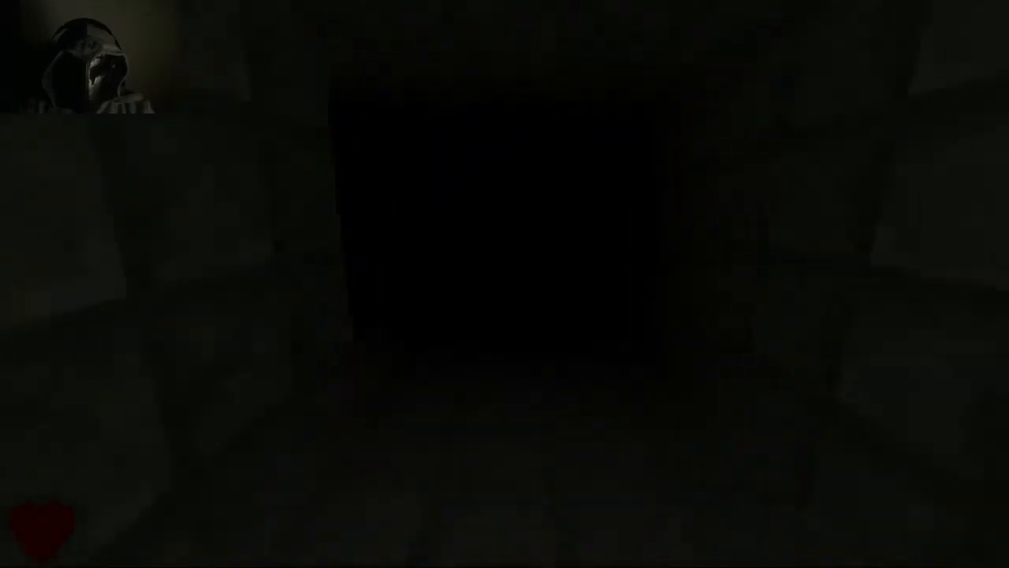
click(505, 236)
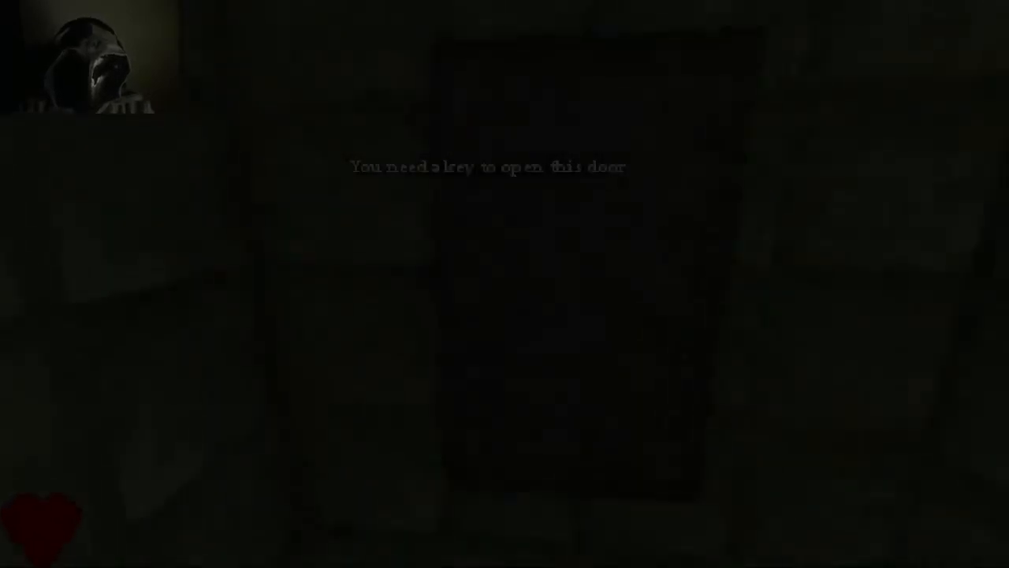